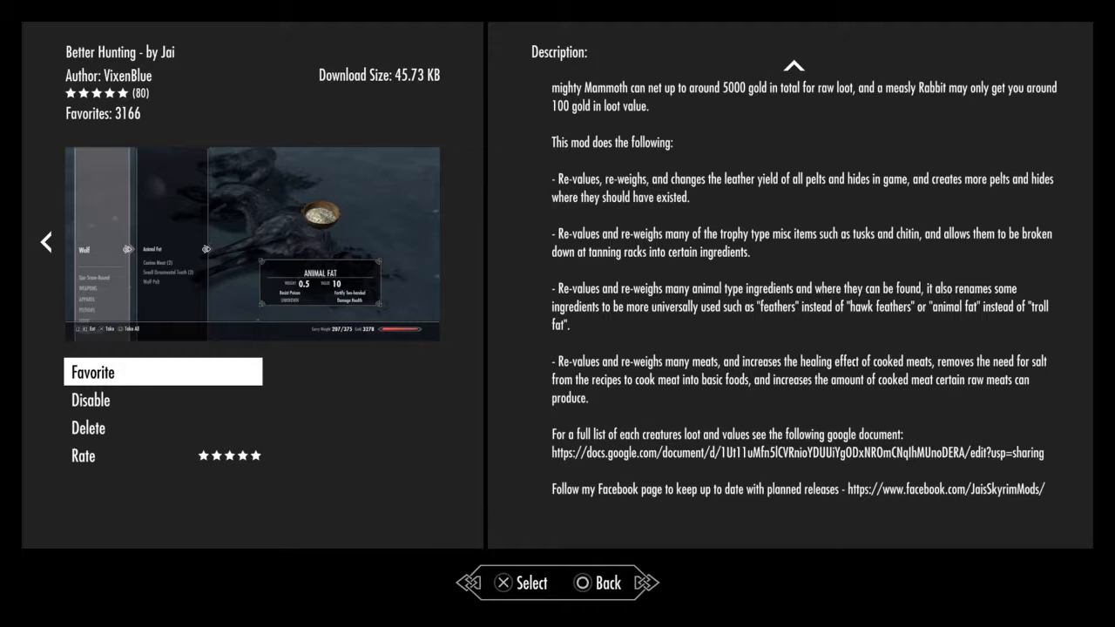
# - Advance the Better Hunting gallery from the Animal Fat screenshot to the Leg of Goat screenshot
pyautogui.click(456, 242)
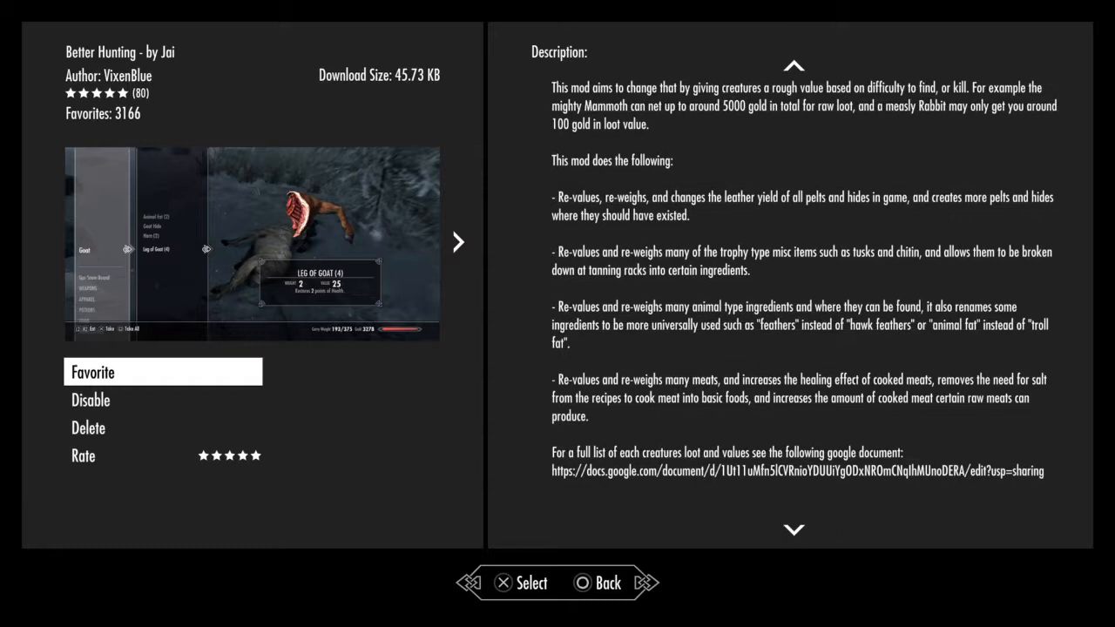
# - Read to the end of the description and return the gallery to the Animal Fat screenshot
pyautogui.scroll(-3)
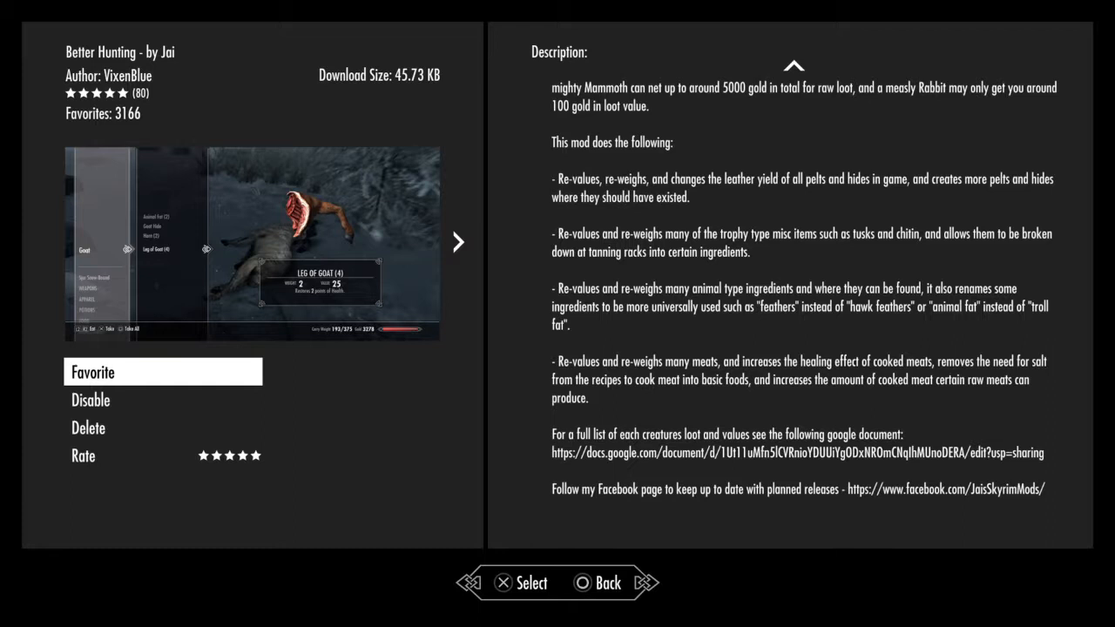
pyautogui.click(457, 242)
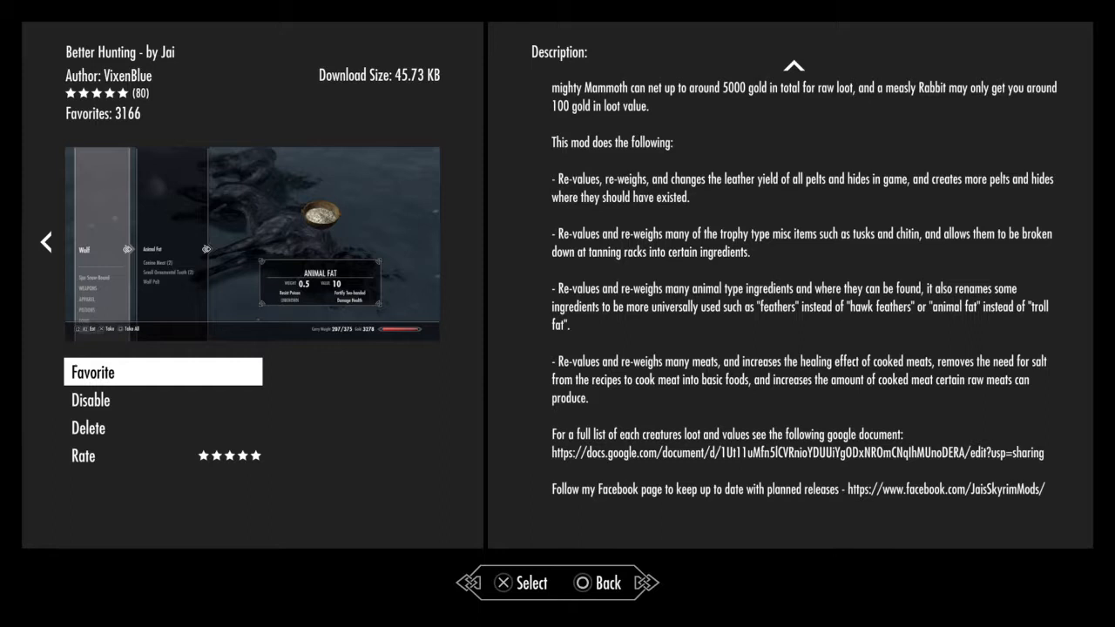